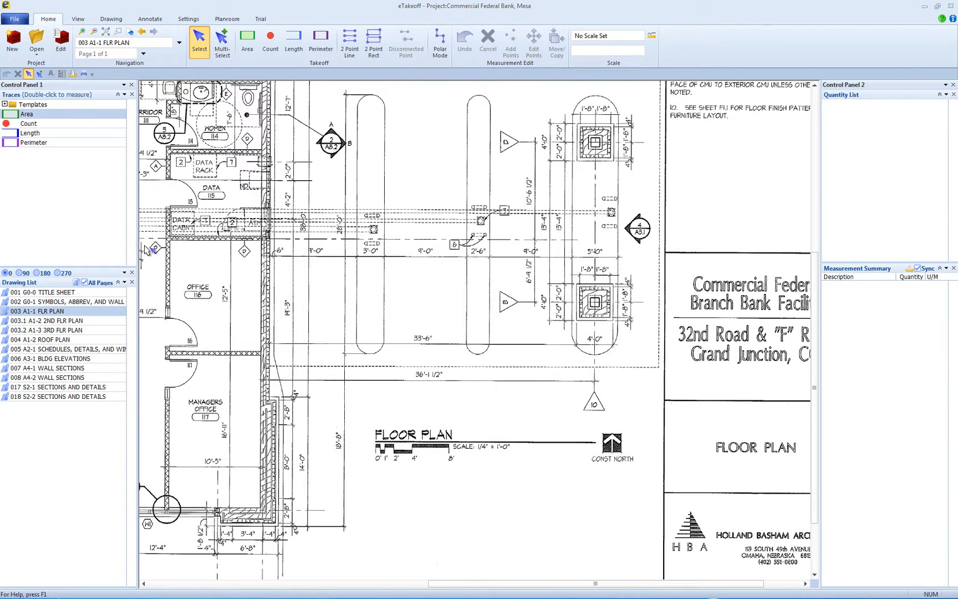
mouse_move(153, 256)
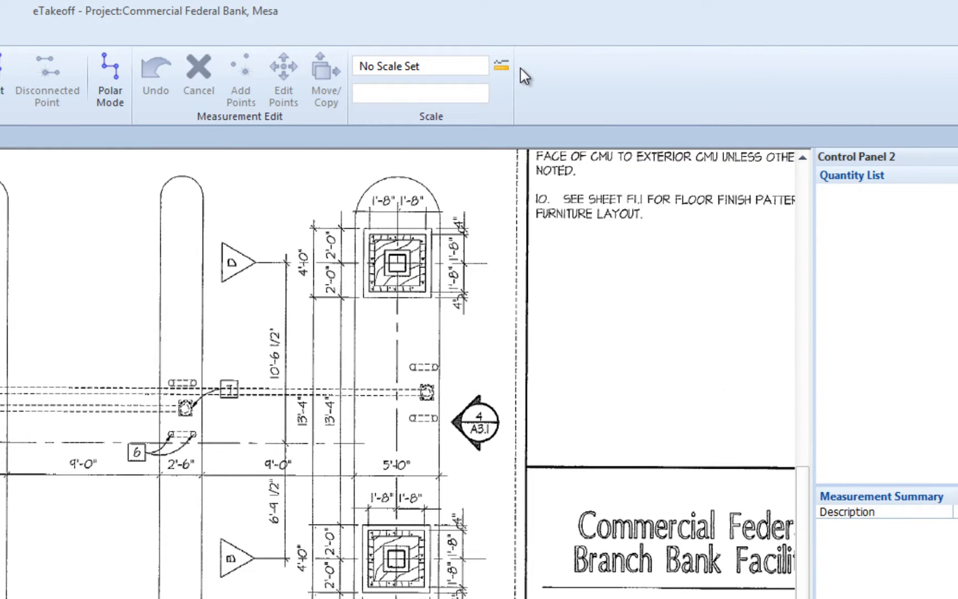
mouse_move(500, 66)
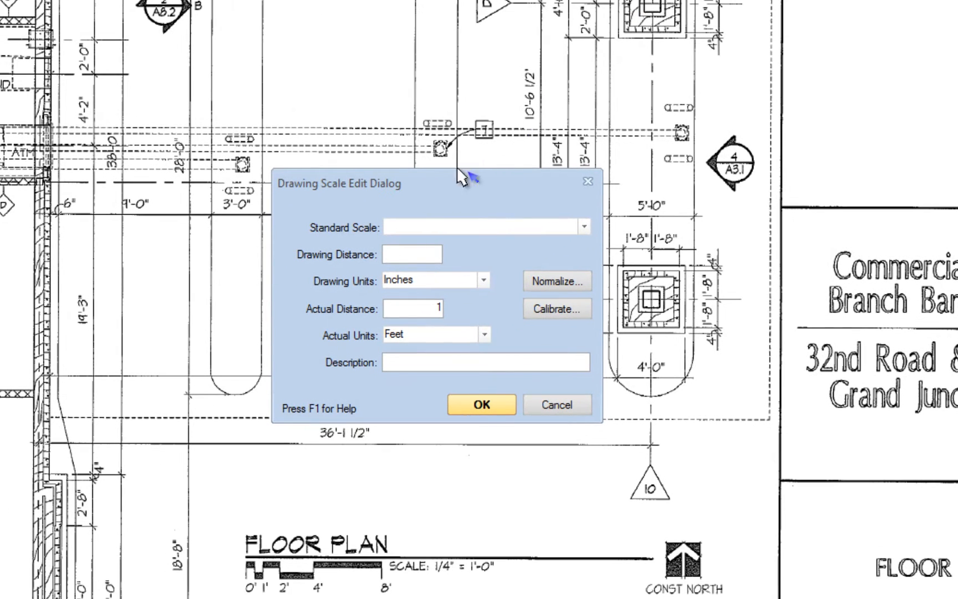
mouse_move(652, 219)
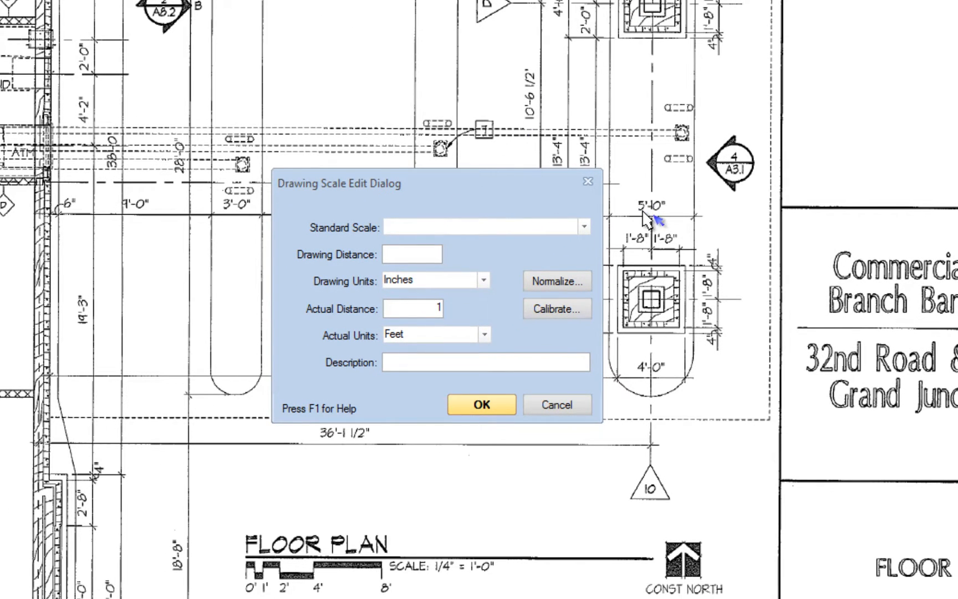
Step: Review the Standard Scale list in the Drawing Scale Edit Dialog without choosing one
click(584, 227)
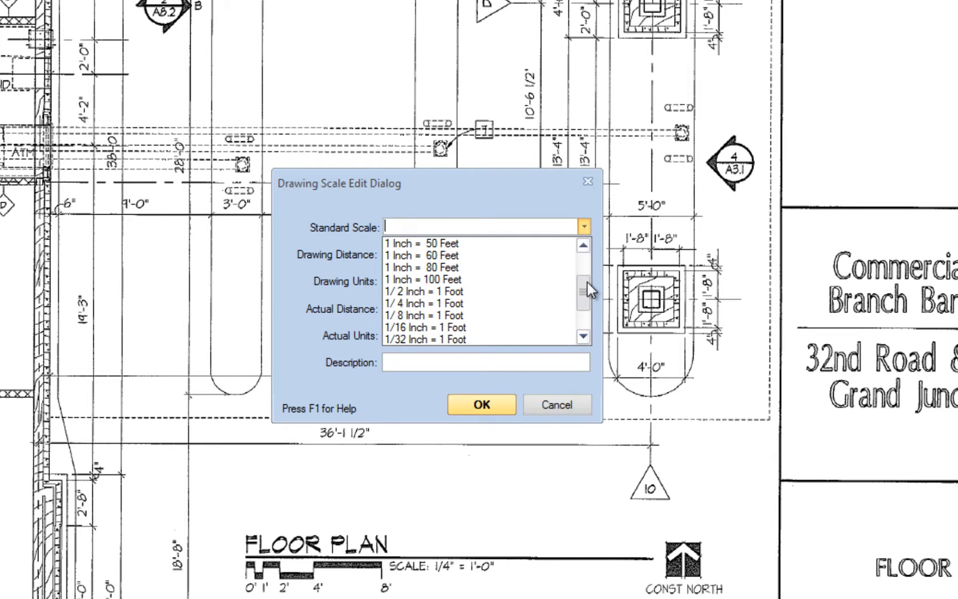
scroll(up, 3)
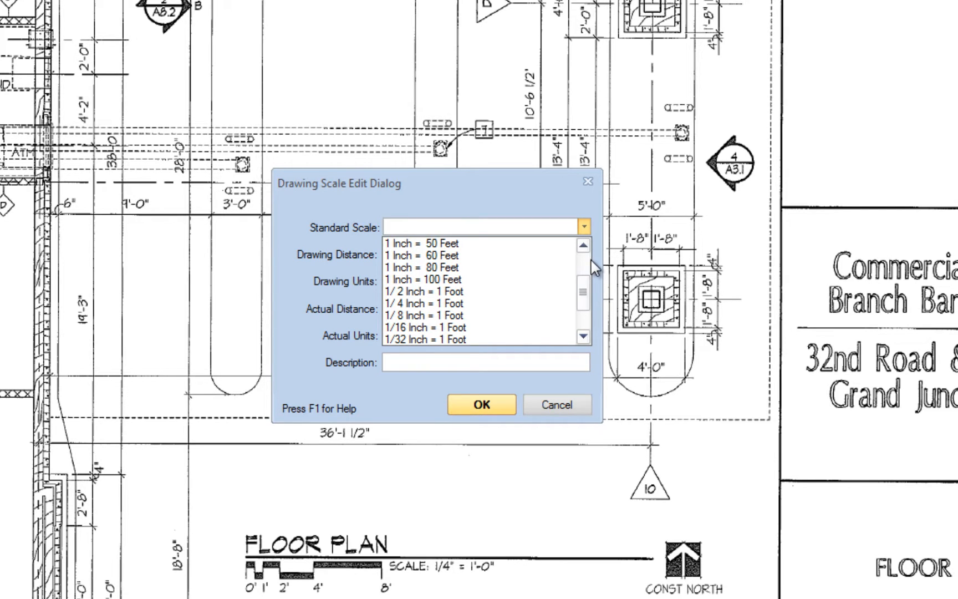
click(424, 303)
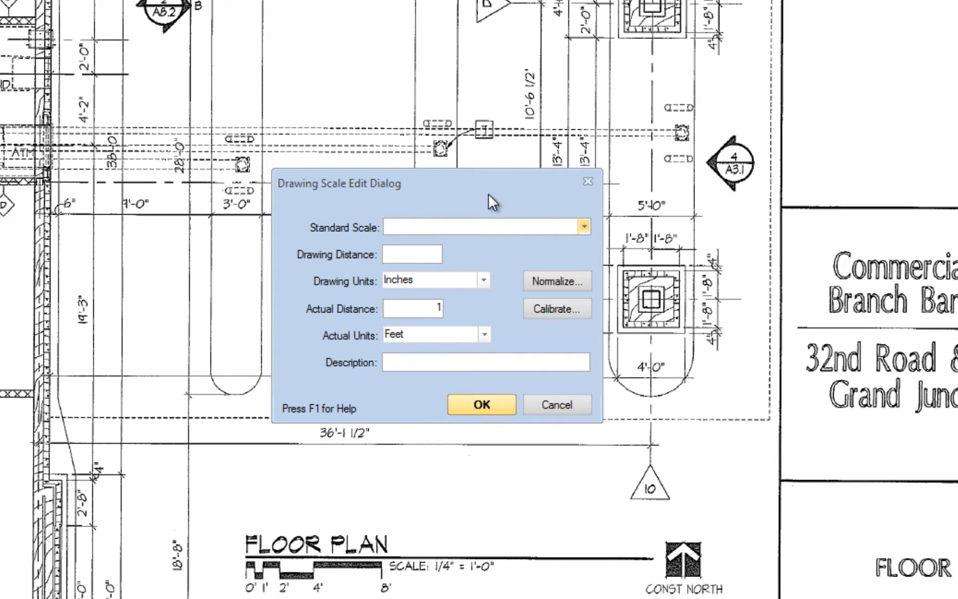
Step: Choose the 1/4 Inch = 1 Foot standard scale so distances and description fill in
click(486, 226)
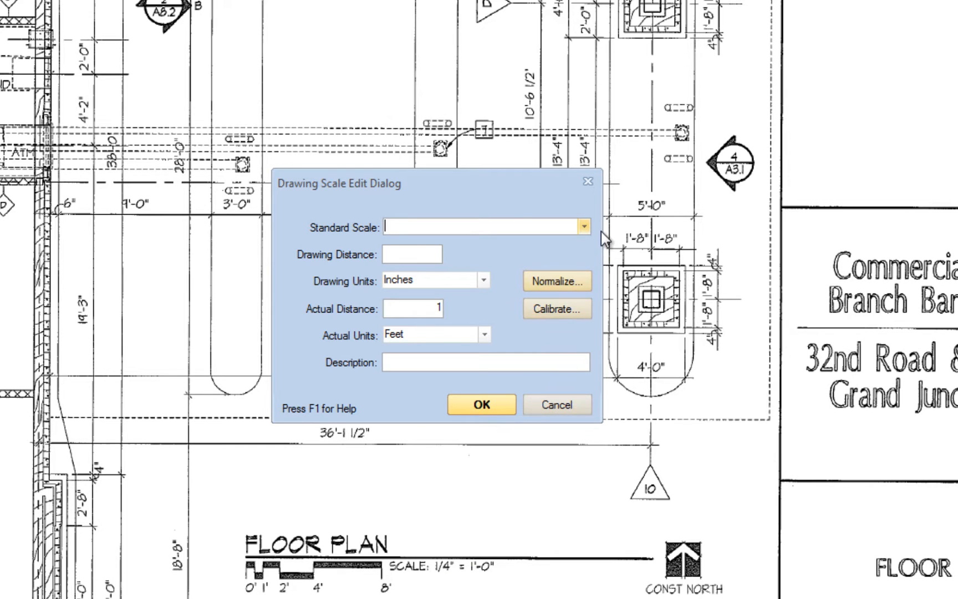
click(584, 227)
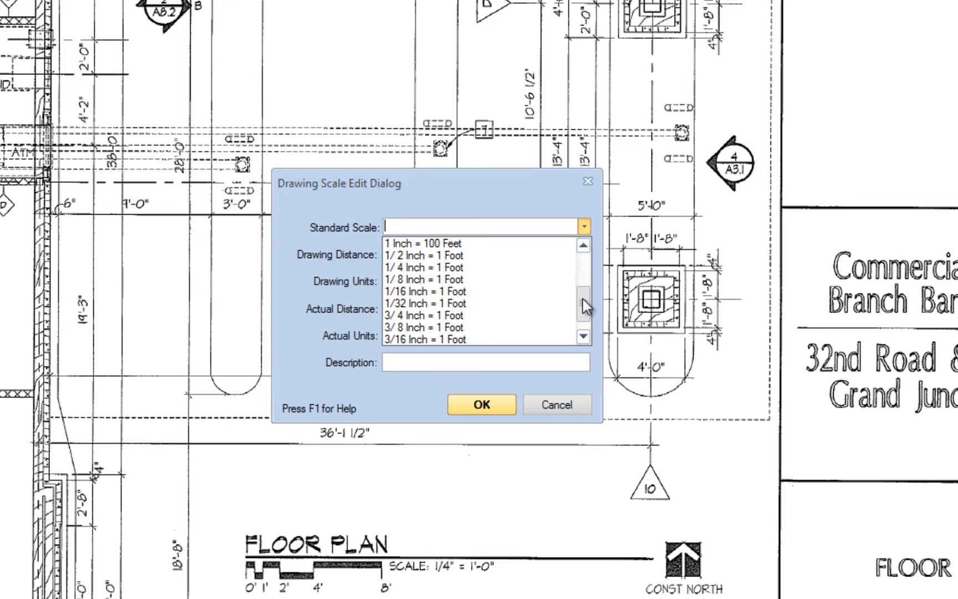
click(424, 267)
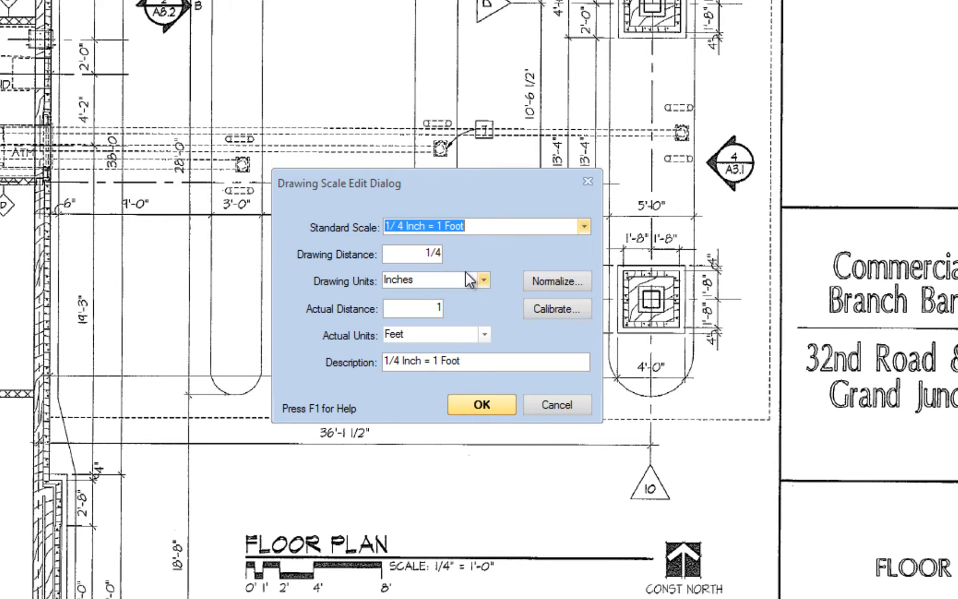
mouse_move(421, 278)
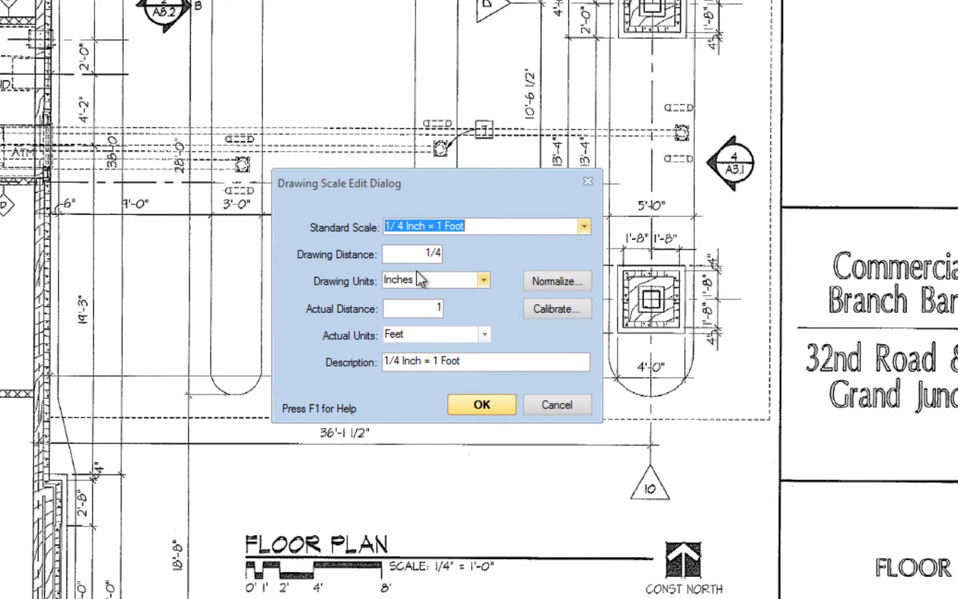
click(412, 254)
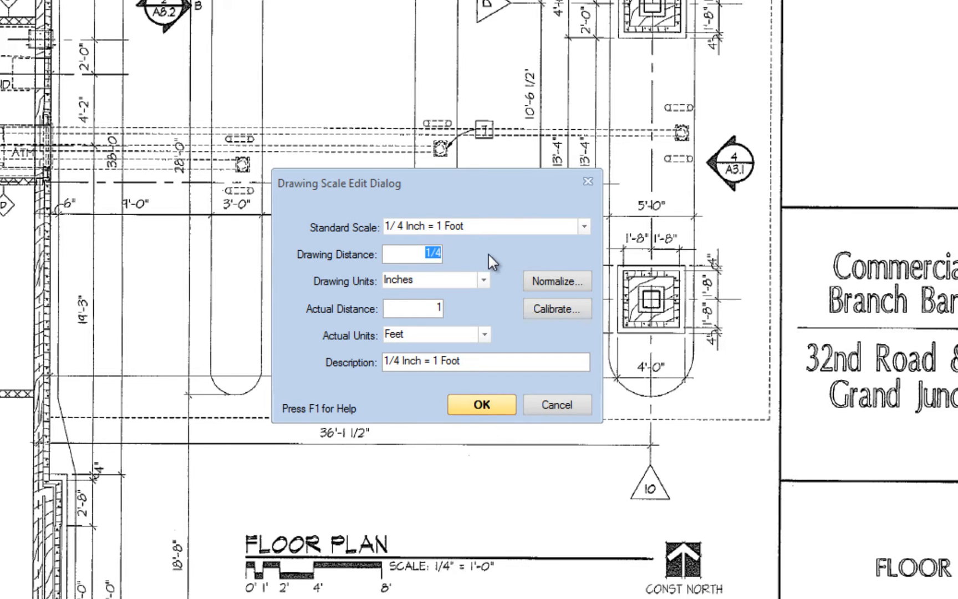
Step: Set drawing distance 5/32 inches to actual distance 1 foot, giving 5/32 Inch = 1 Foot
text(5/312)
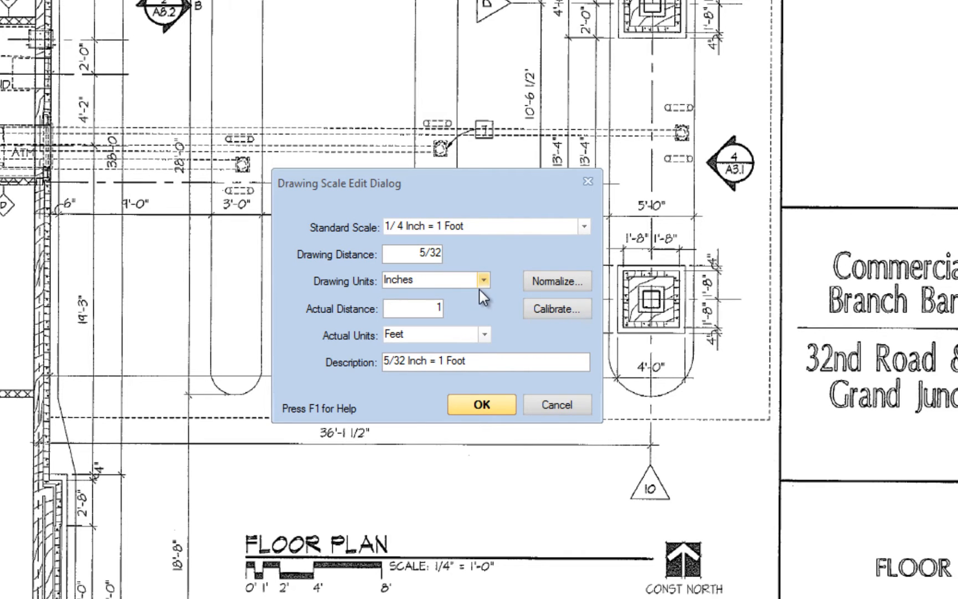
click(412, 308)
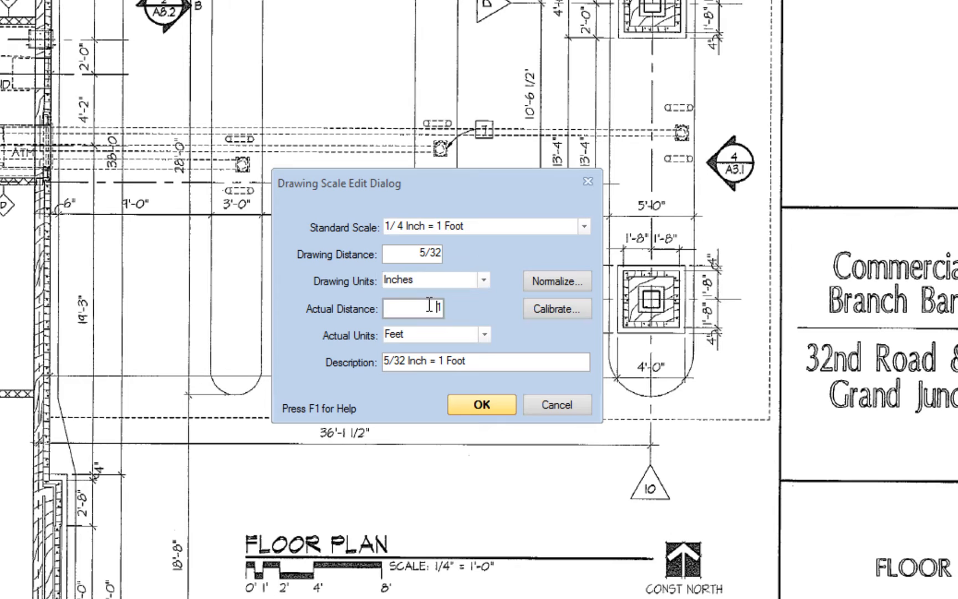
text(1)
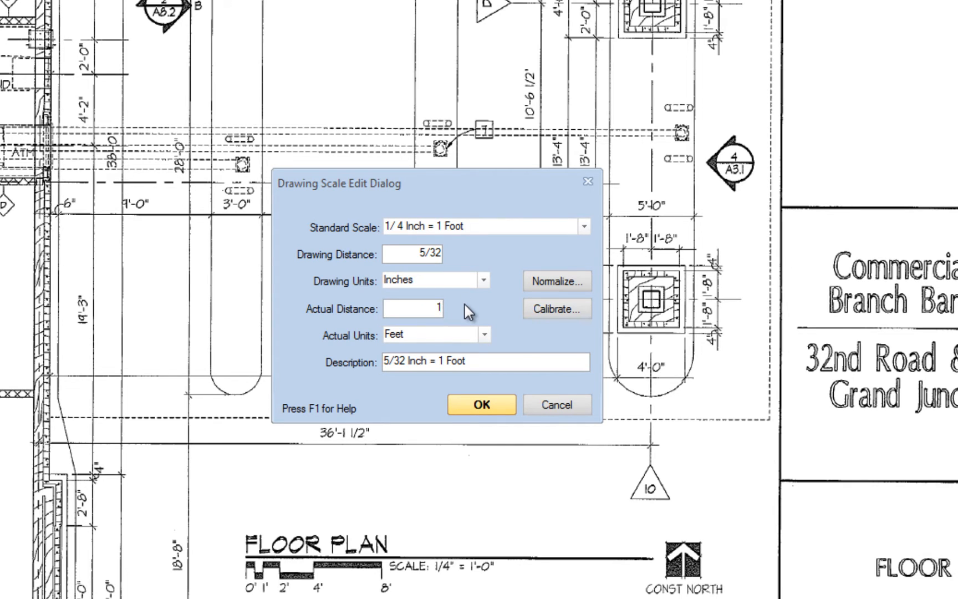
click(484, 334)
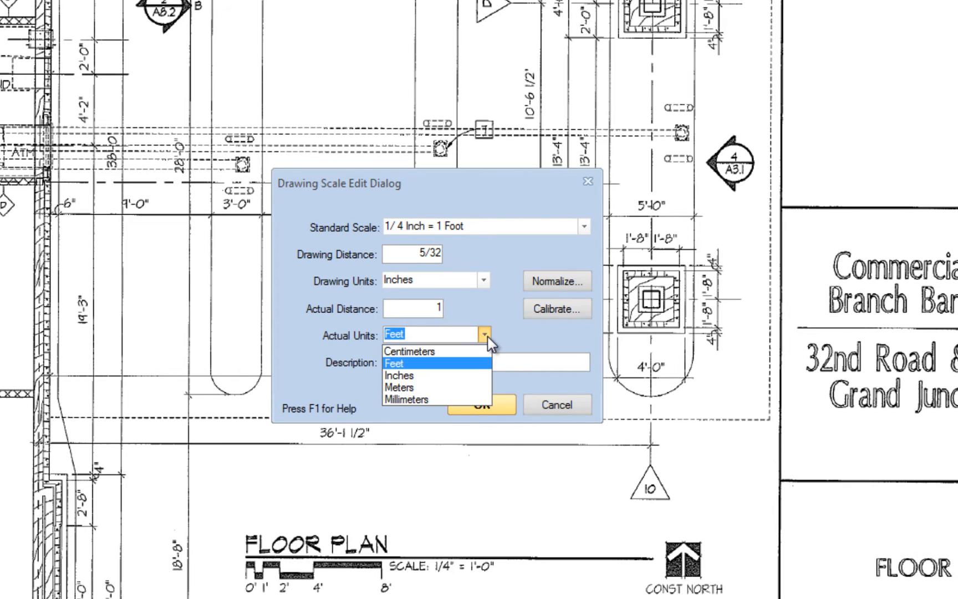
click(394, 363)
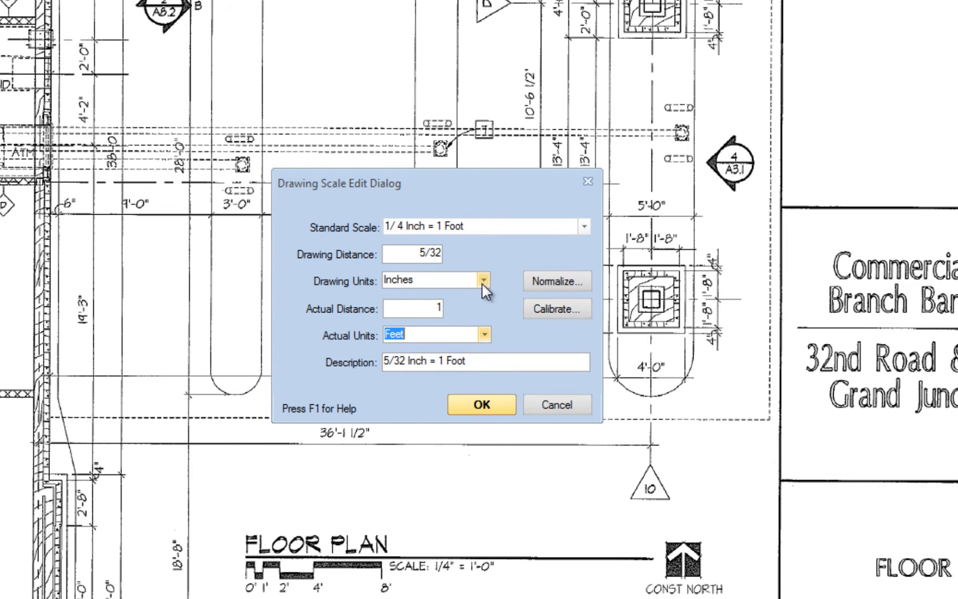
click(484, 280)
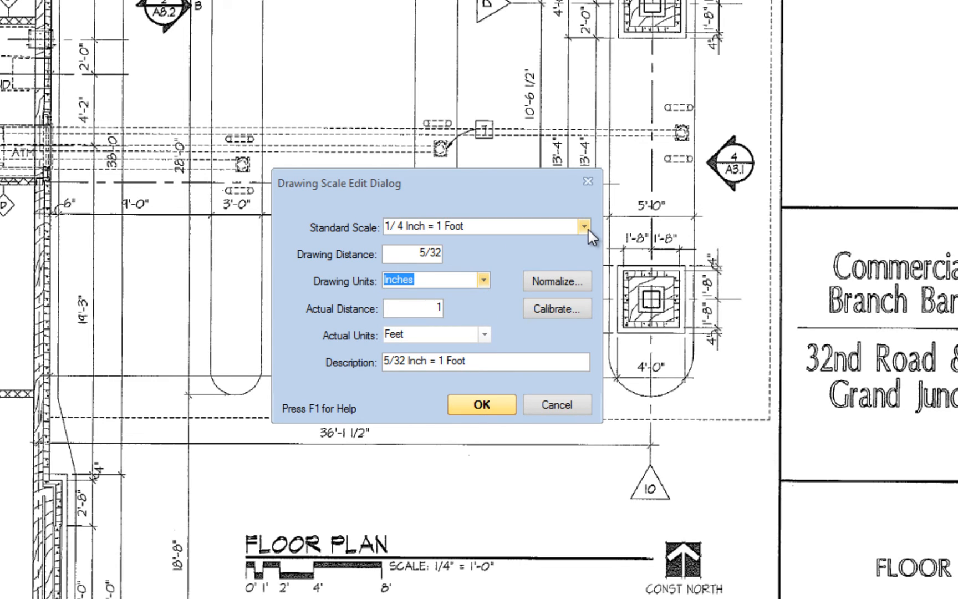
mouse_move(555, 308)
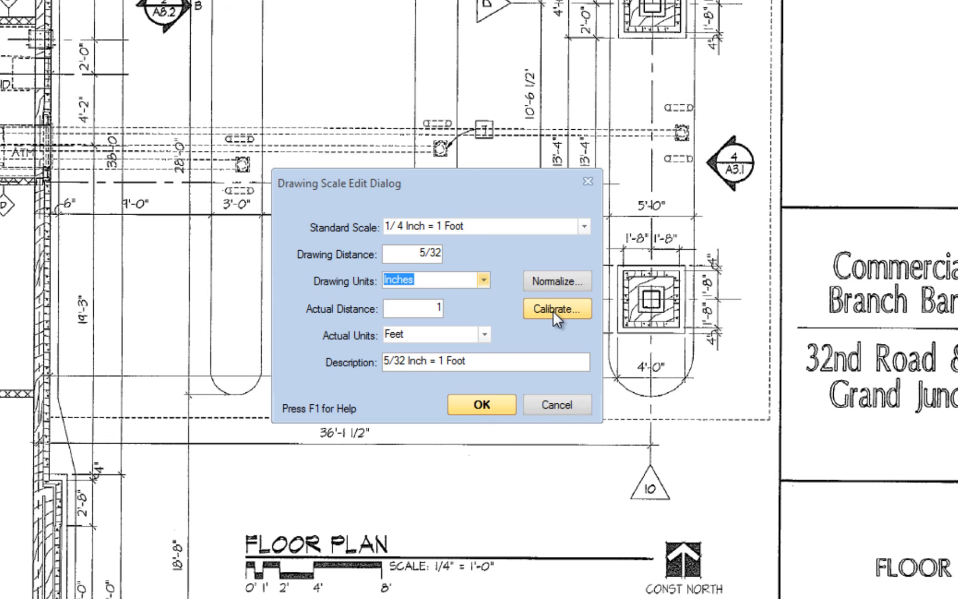
mouse_move(591, 313)
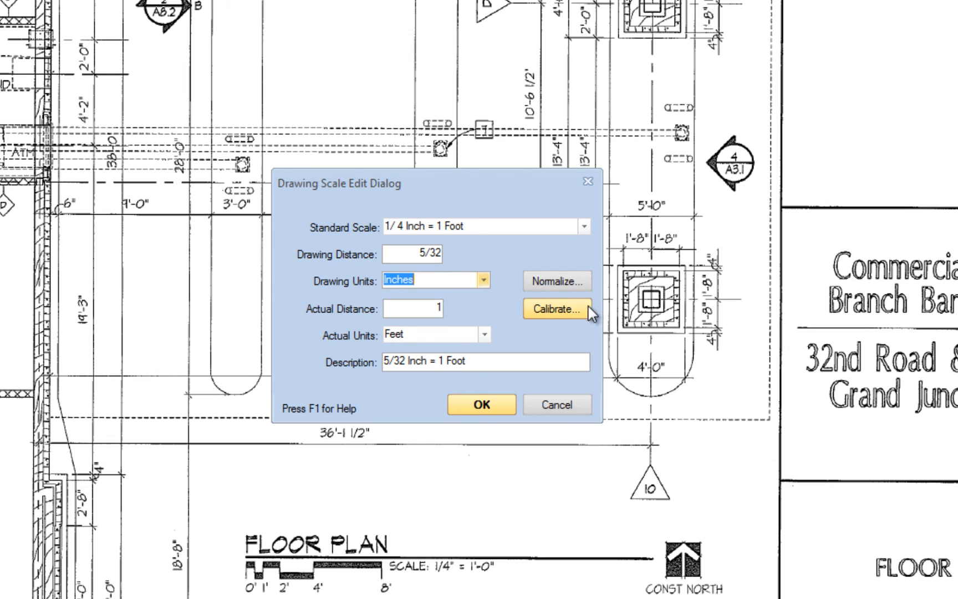
mouse_move(565, 321)
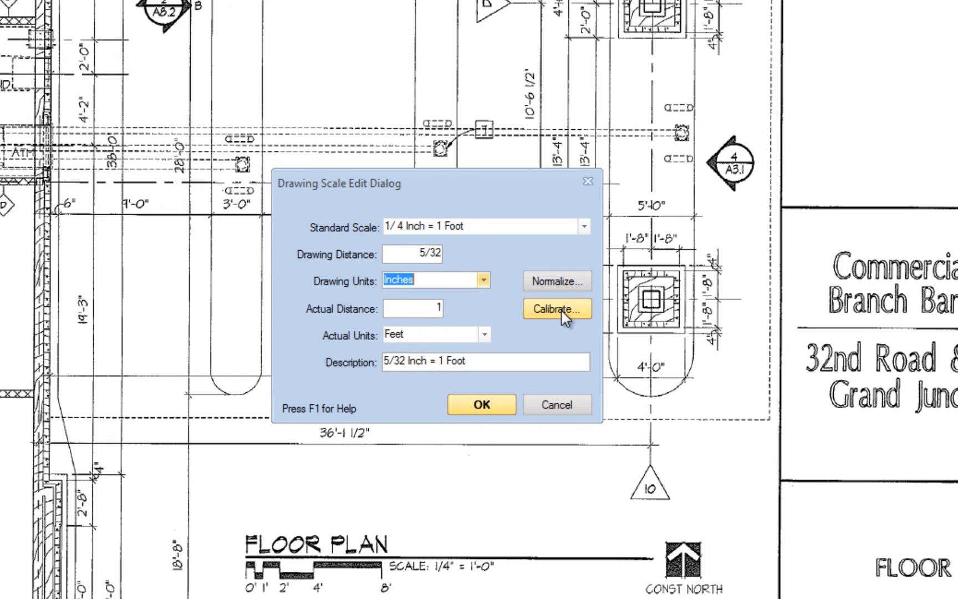